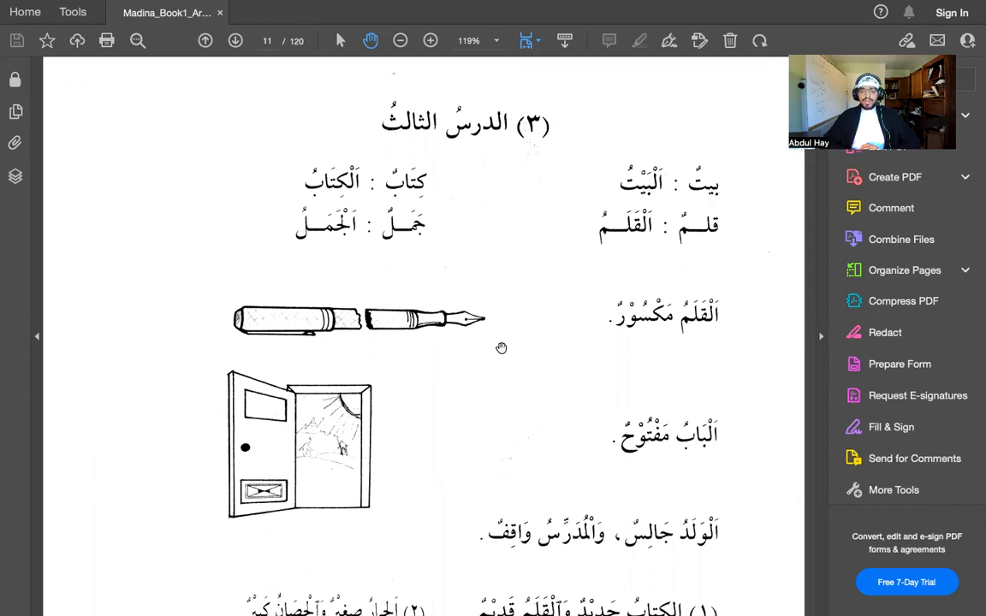
pyautogui.moveTo(648, 195)
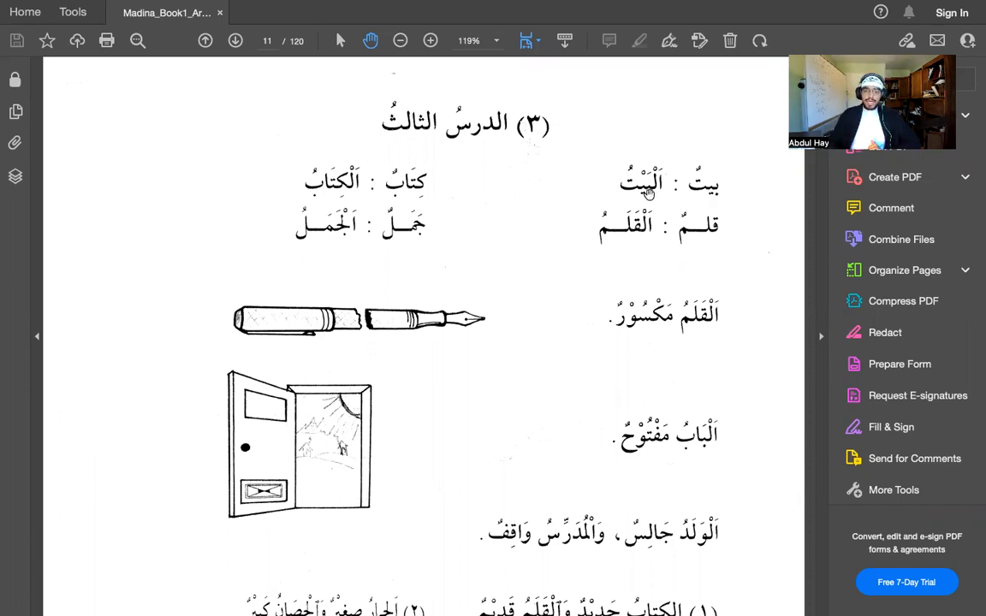
pyautogui.moveTo(710, 186)
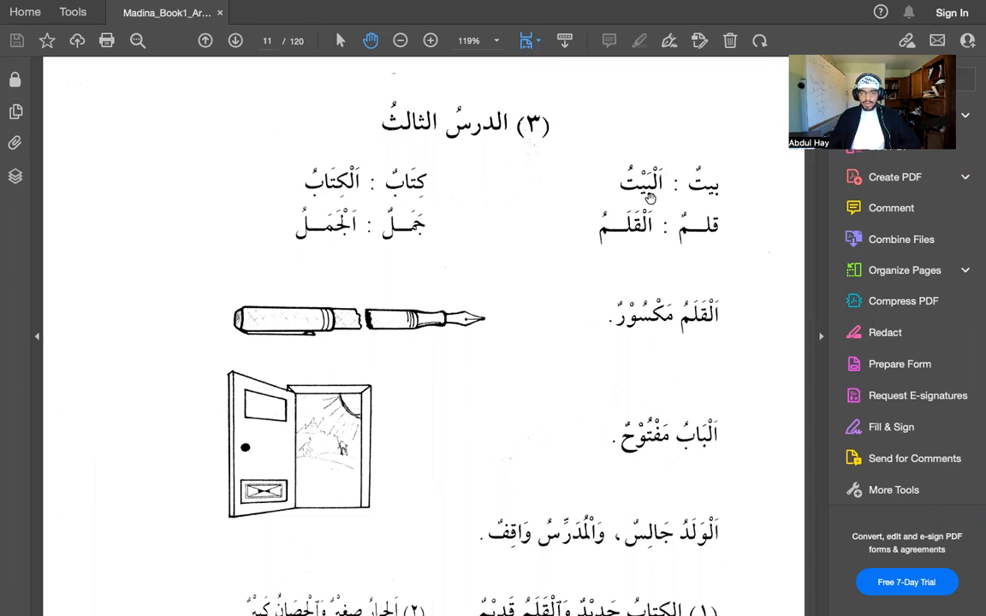
pyautogui.moveTo(705, 186)
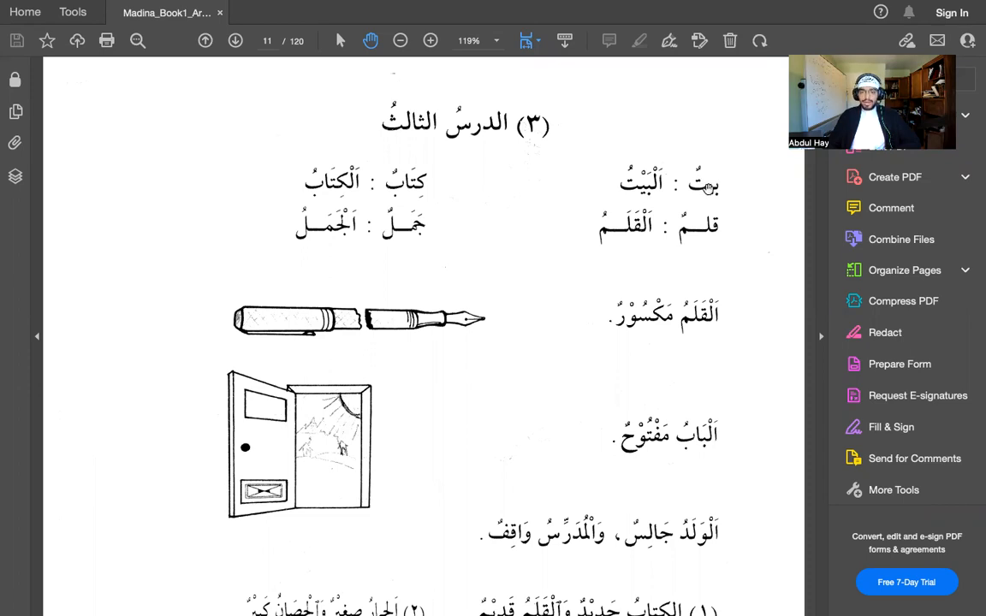
pyautogui.moveTo(664, 191)
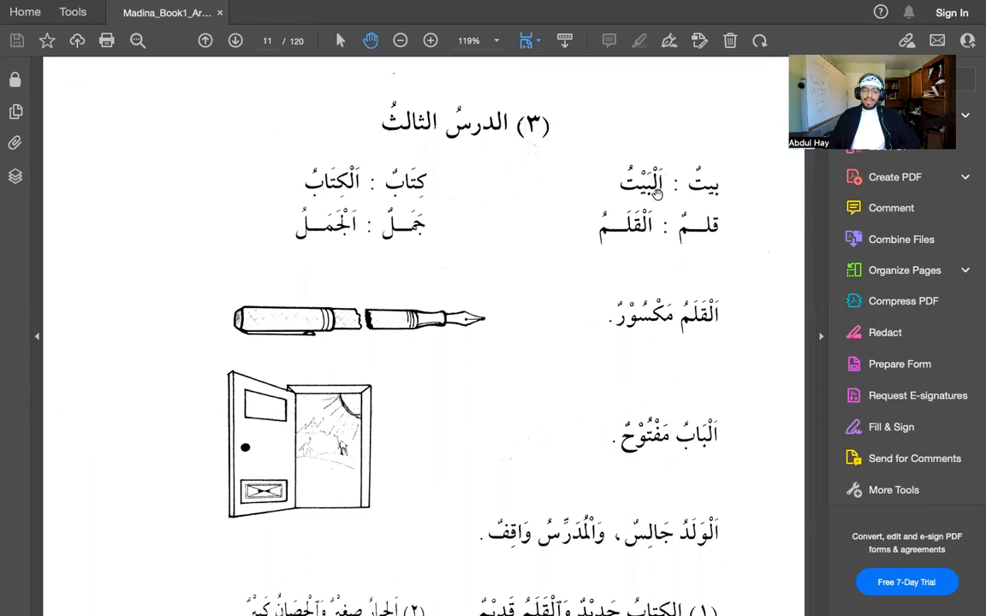
pyautogui.moveTo(685, 195)
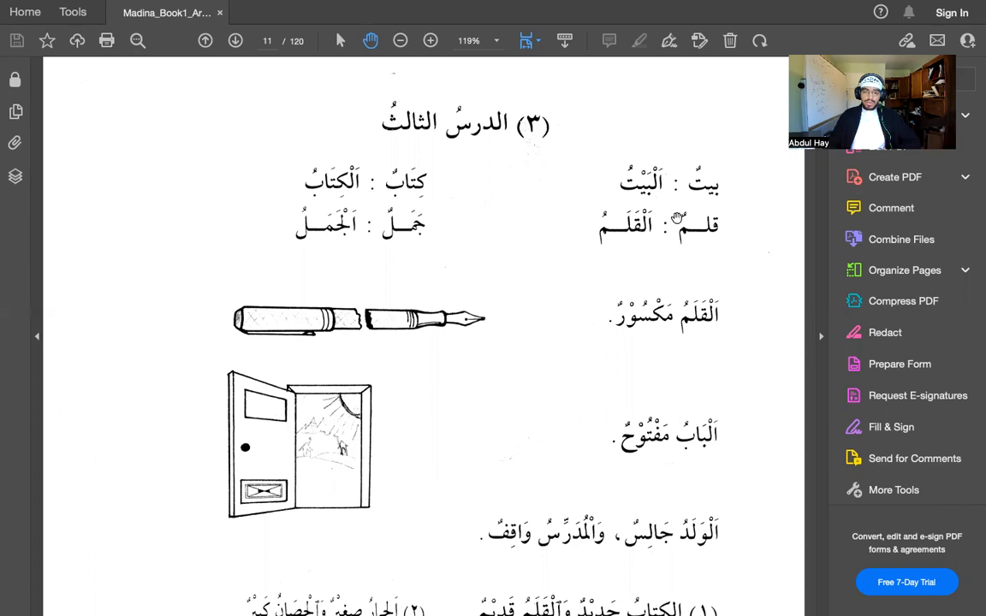
pyautogui.moveTo(674, 246)
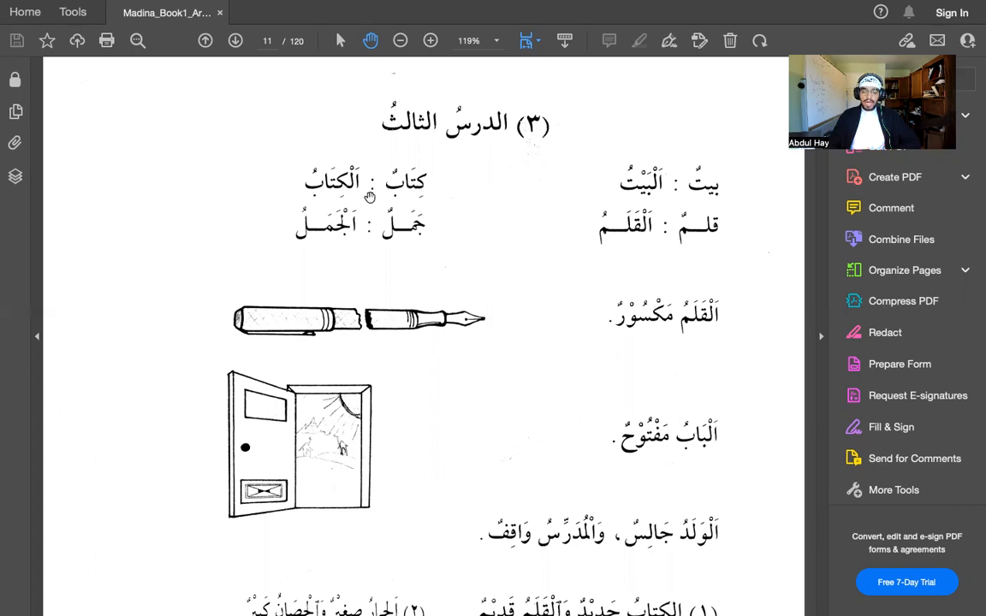
pyautogui.moveTo(414, 236)
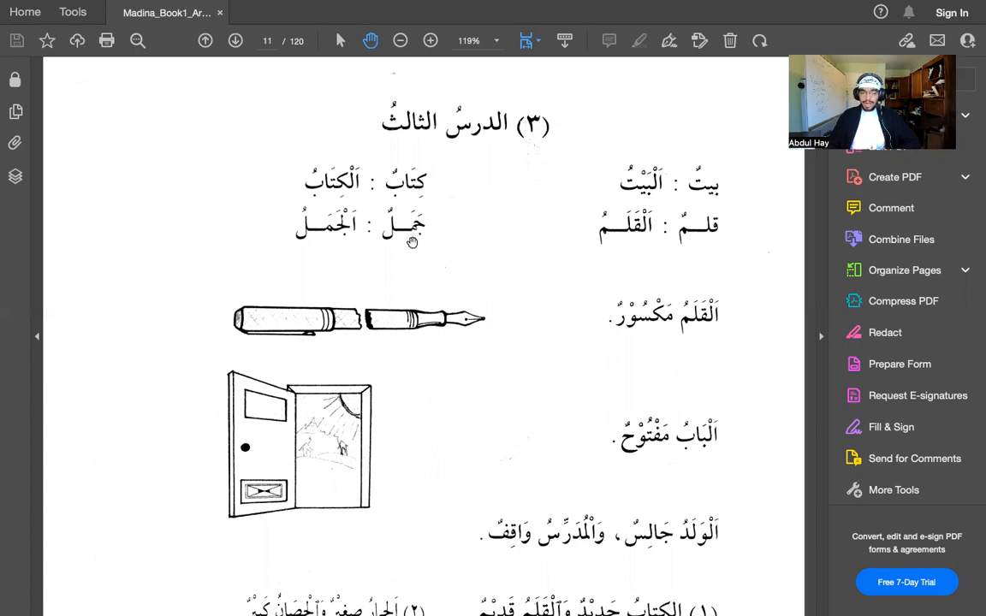
pyautogui.moveTo(356, 240)
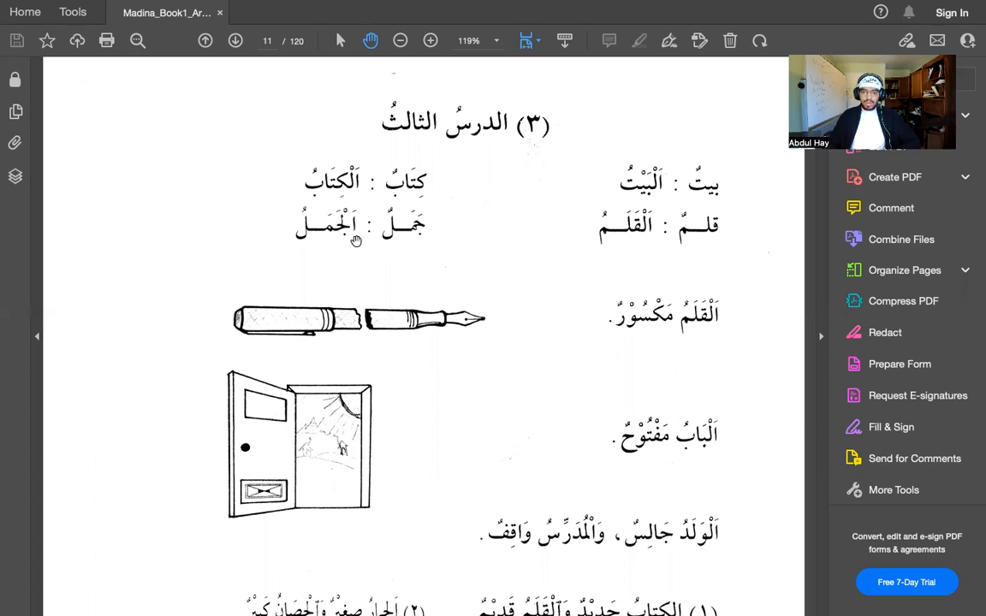
pyautogui.scroll(-3)
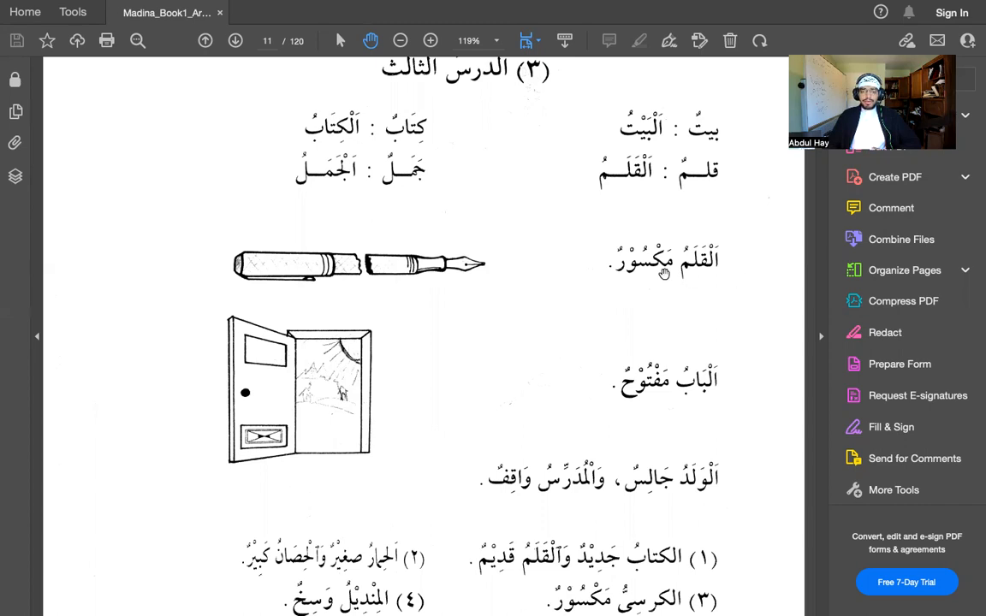
pyautogui.moveTo(700, 274)
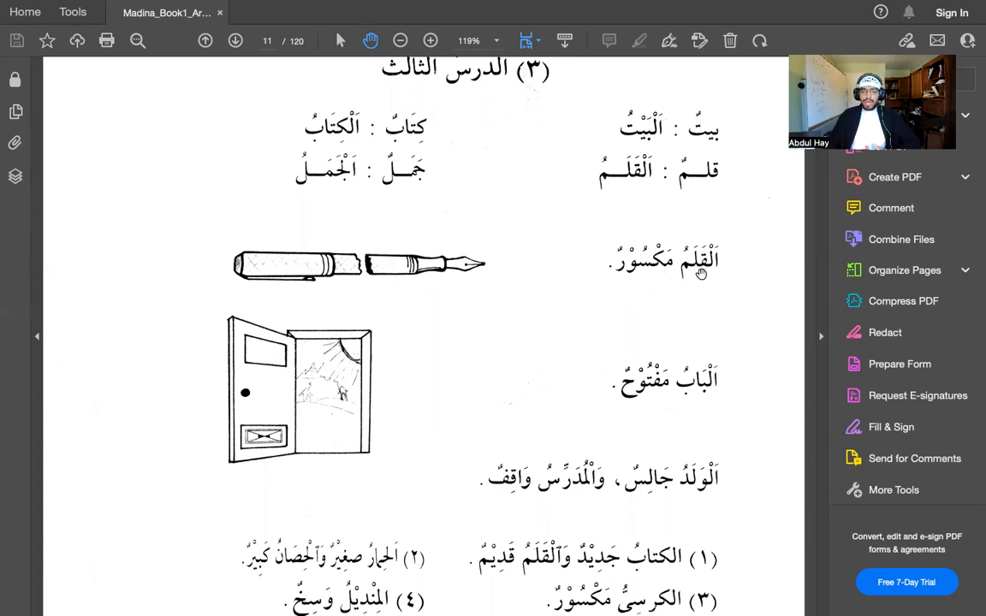
pyautogui.moveTo(664, 281)
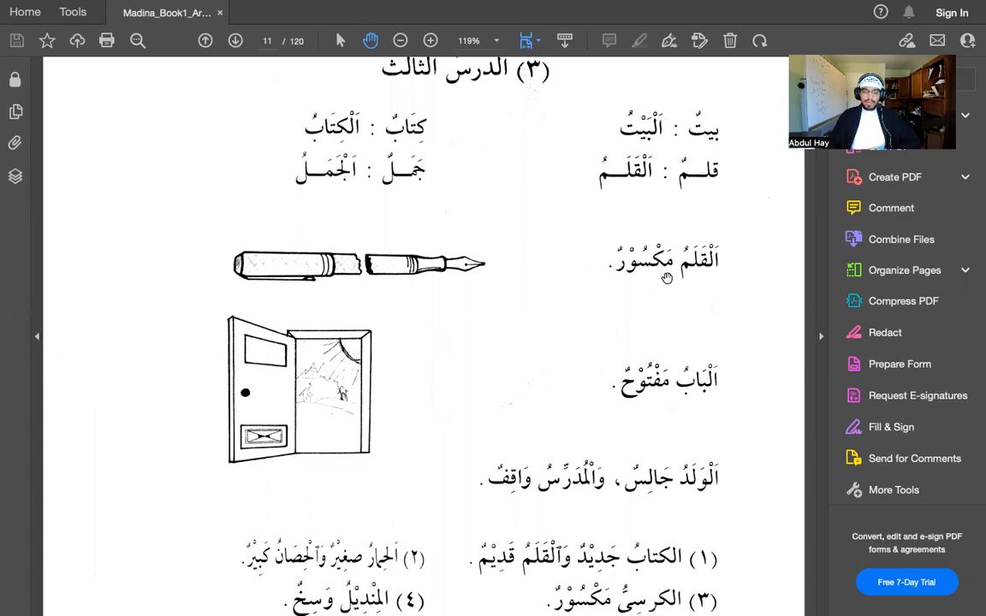
pyautogui.moveTo(660, 277)
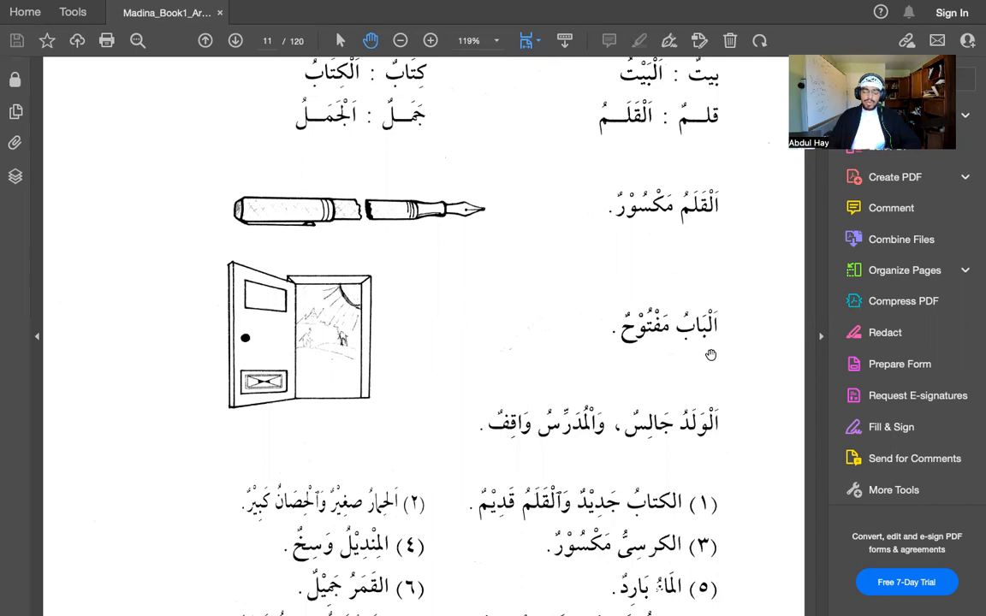
pyautogui.scroll(-3)
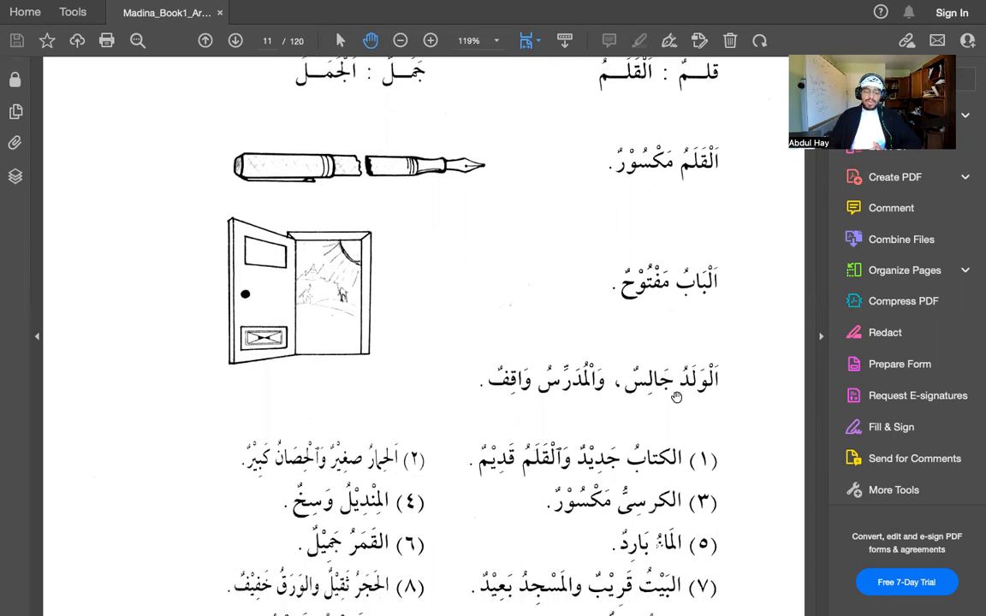
pyautogui.moveTo(589, 407)
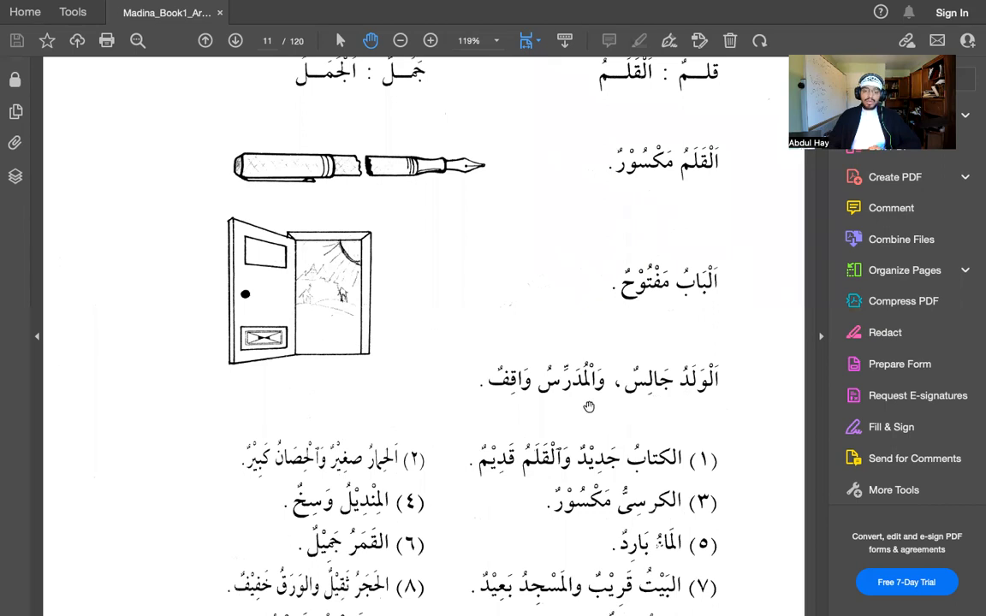
pyautogui.moveTo(607, 400)
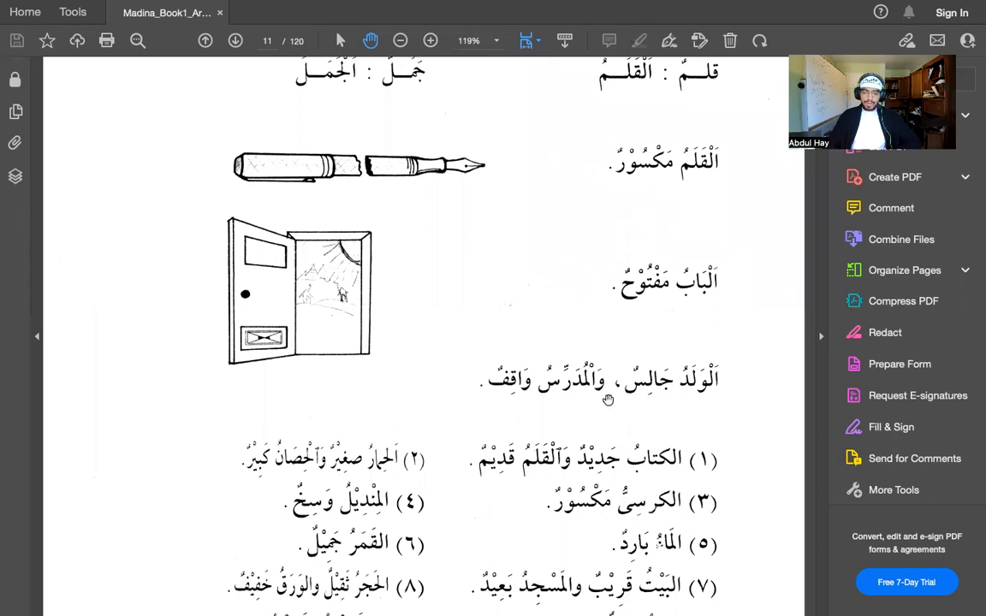
pyautogui.moveTo(659, 397)
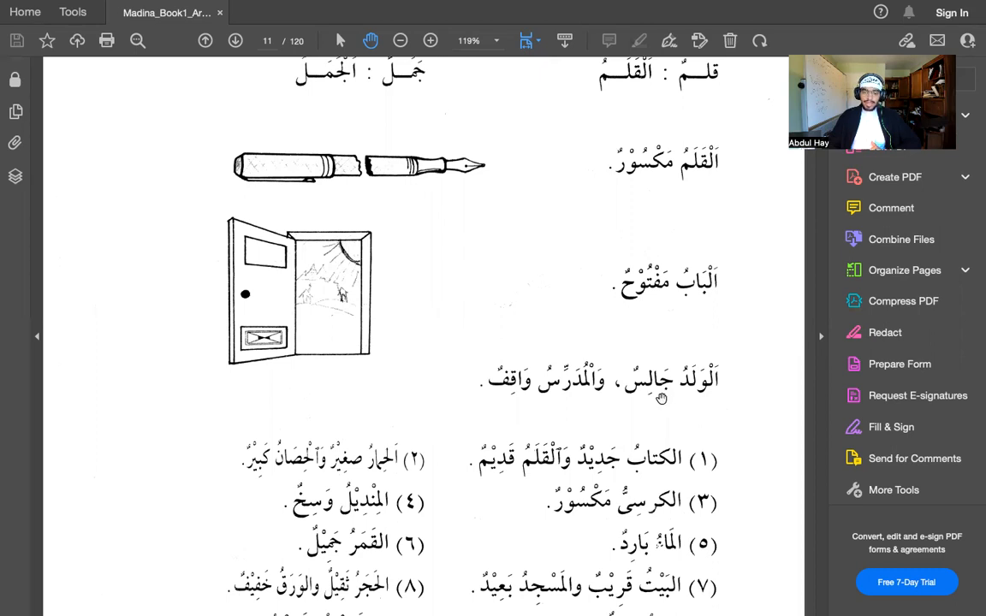
pyautogui.moveTo(586, 392)
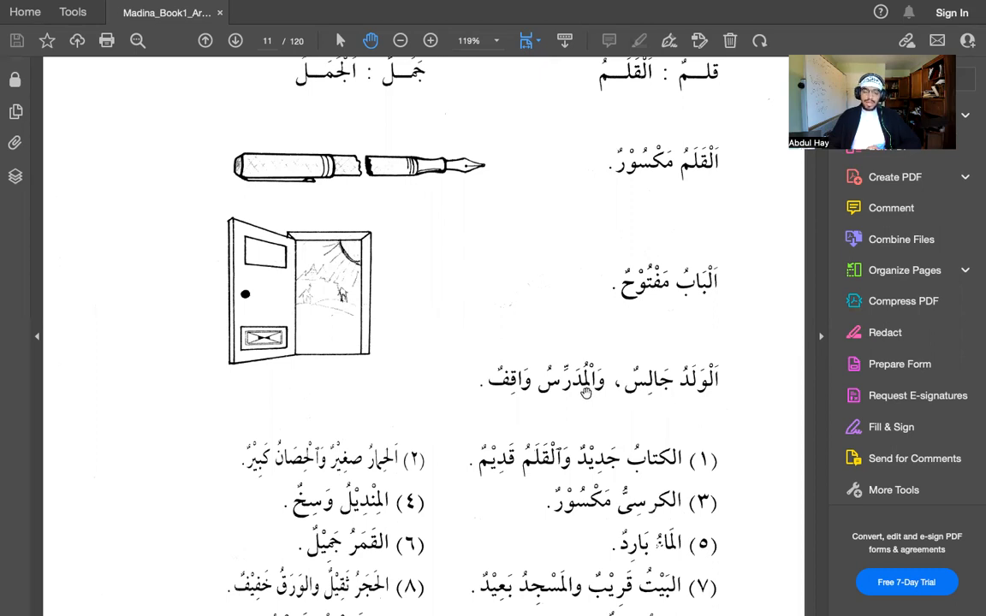
pyautogui.moveTo(531, 400)
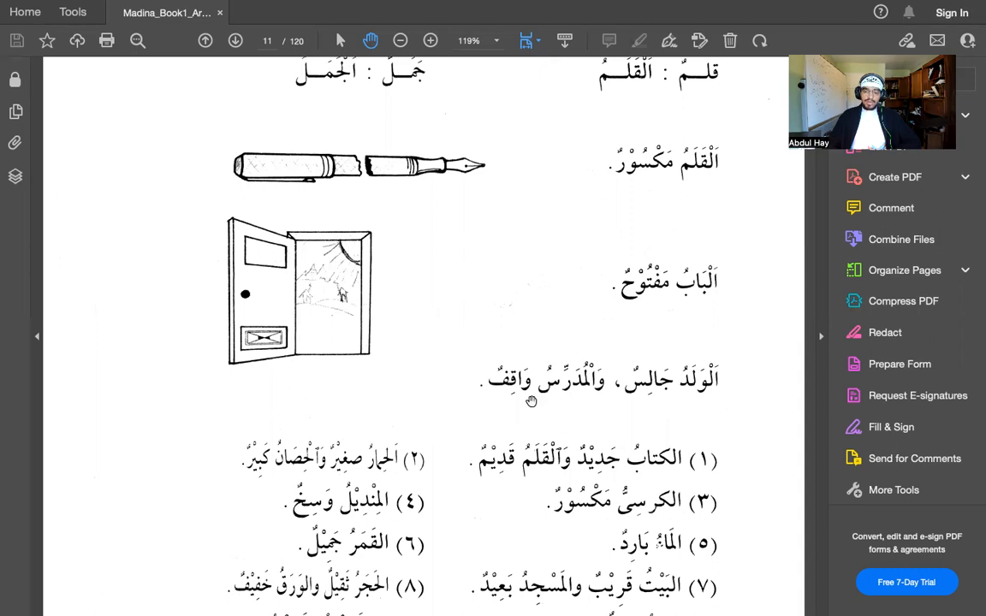
pyautogui.moveTo(666, 399)
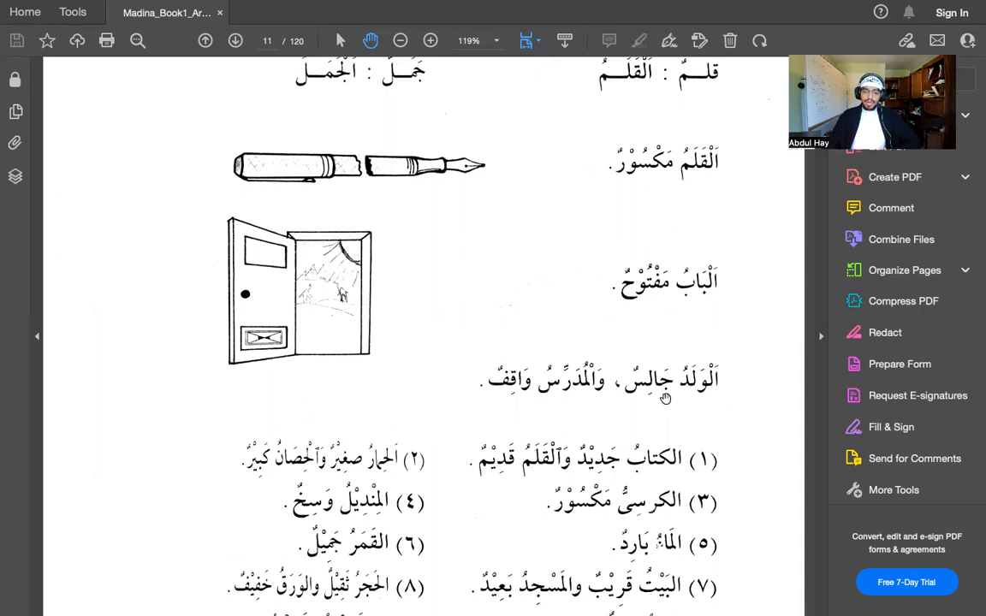
pyautogui.moveTo(522, 403)
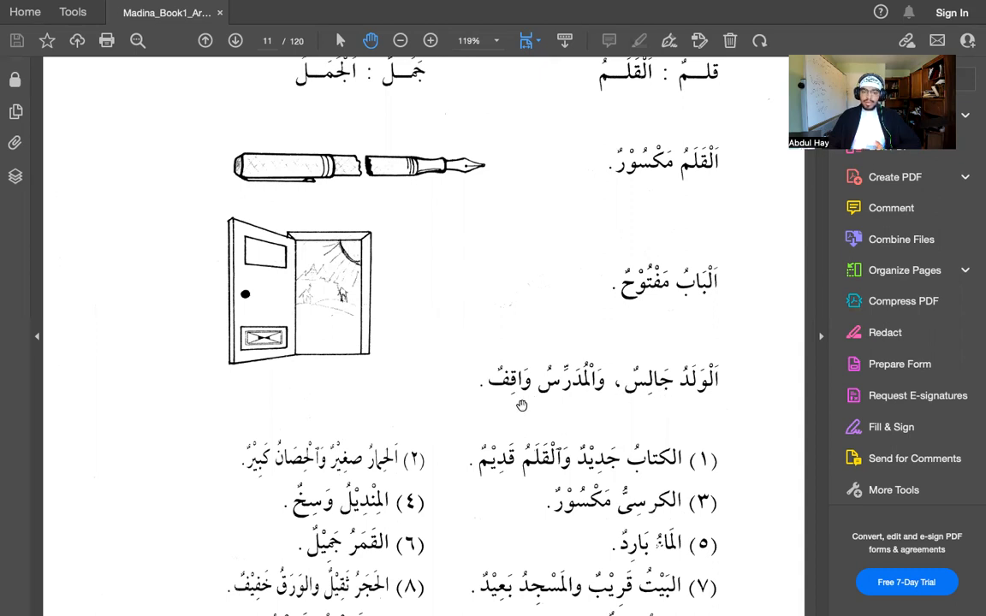
pyautogui.moveTo(537, 409)
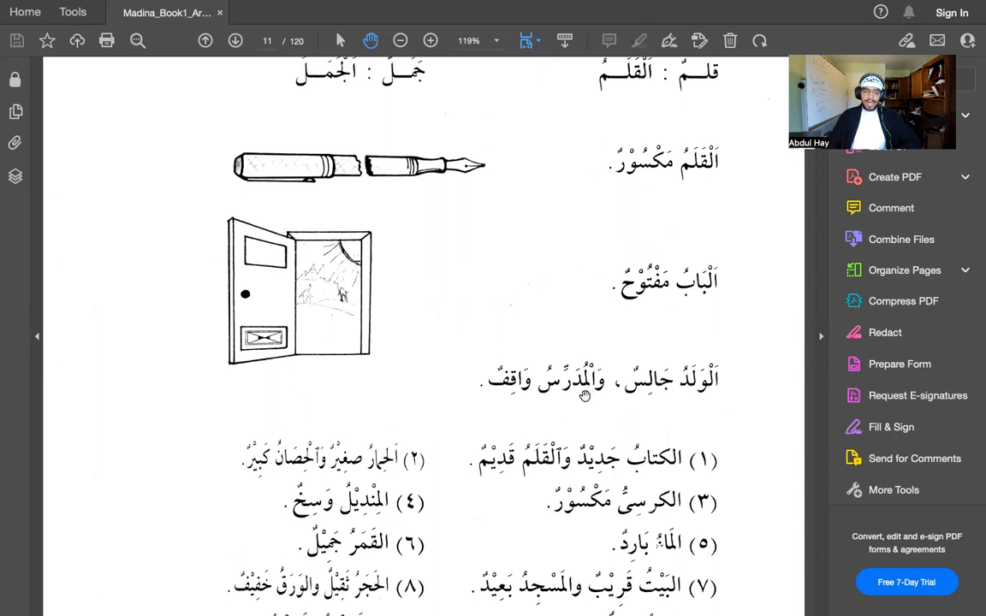
pyautogui.moveTo(517, 402)
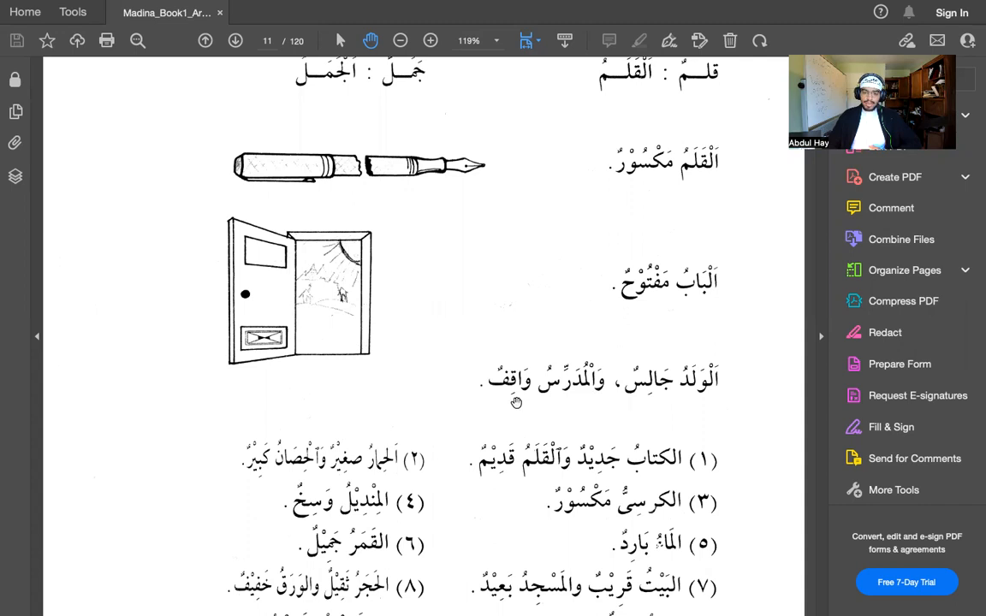
pyautogui.scroll(-3)
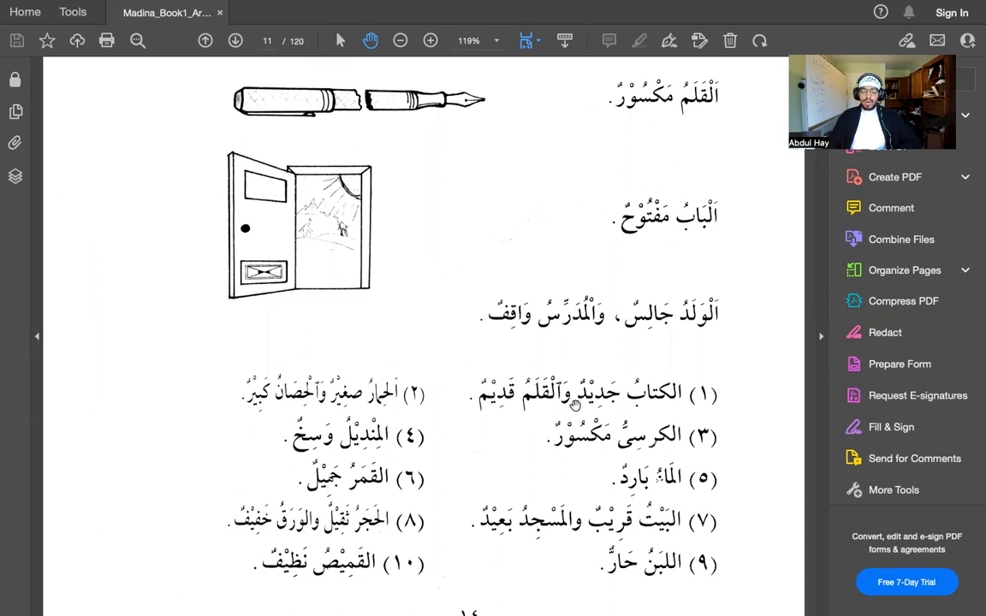
pyautogui.moveTo(540, 404)
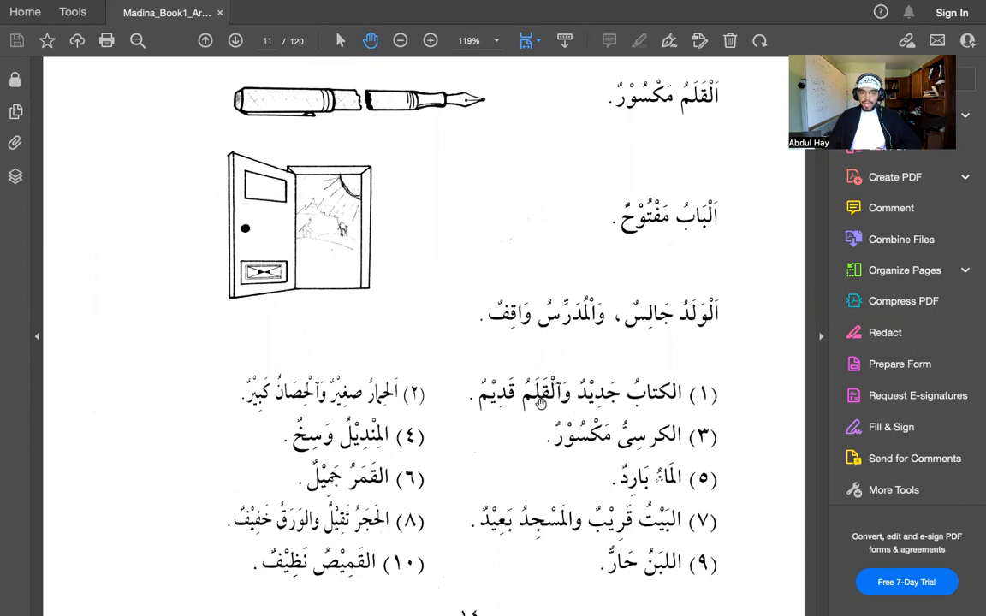
pyautogui.moveTo(531, 402)
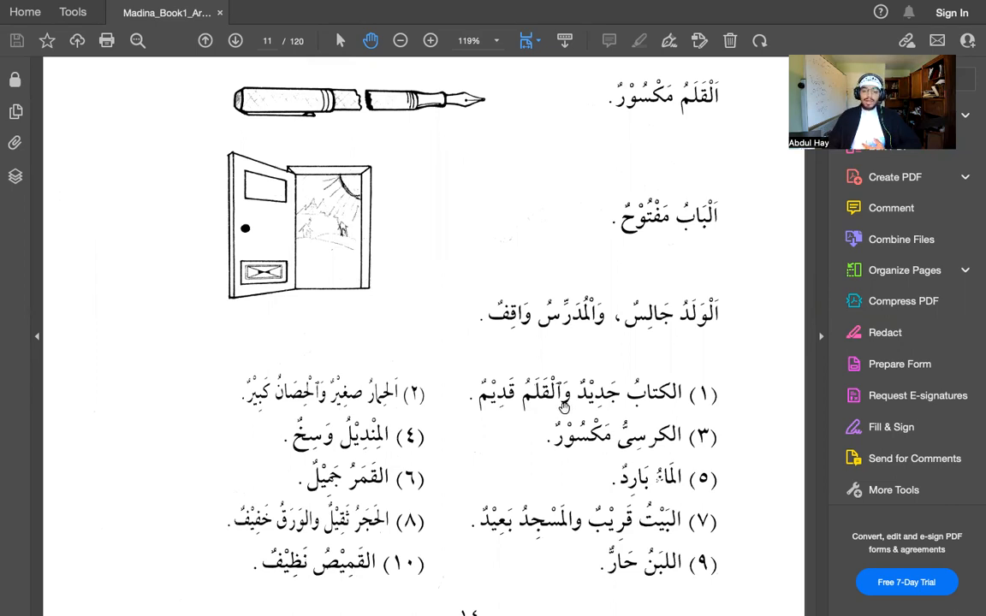
pyautogui.moveTo(537, 408)
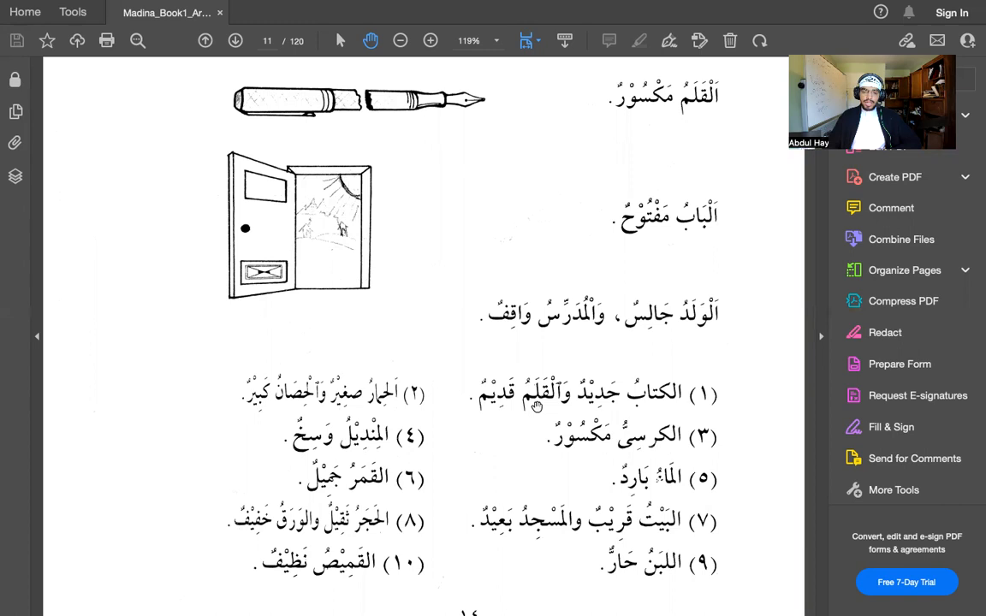
pyautogui.scroll(-3)
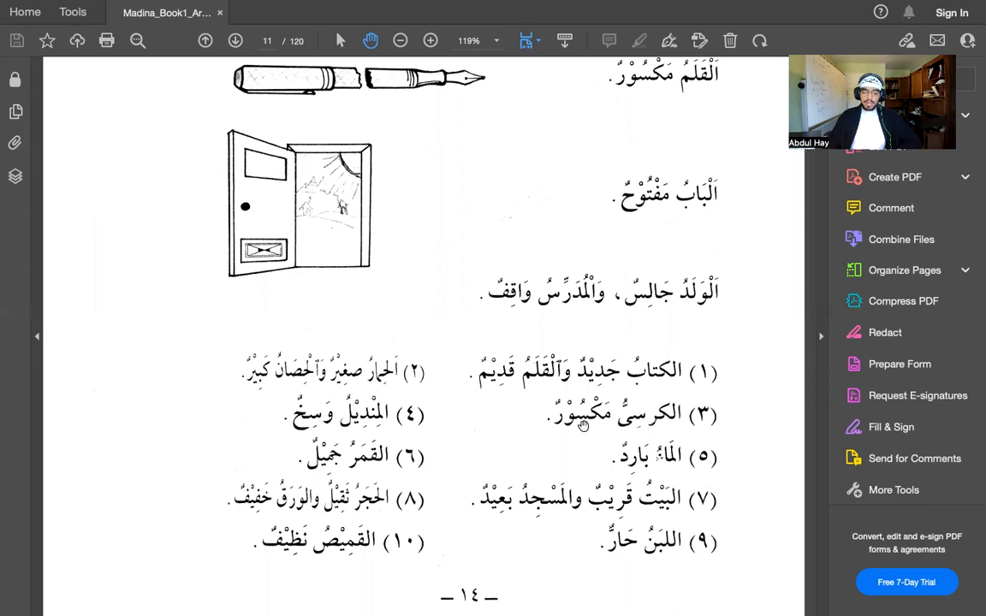
pyautogui.scroll(-3)
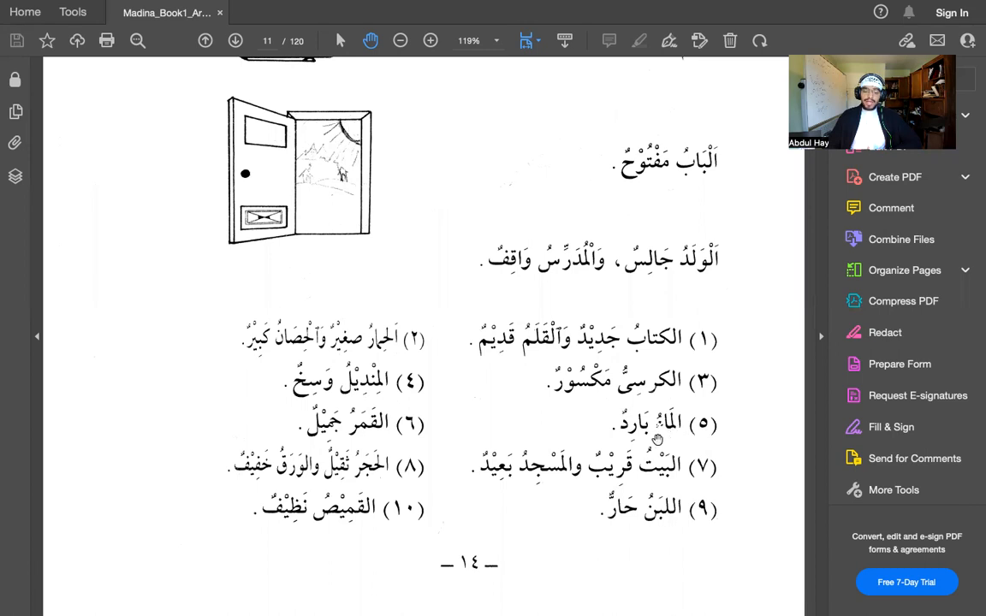
pyautogui.moveTo(666, 438)
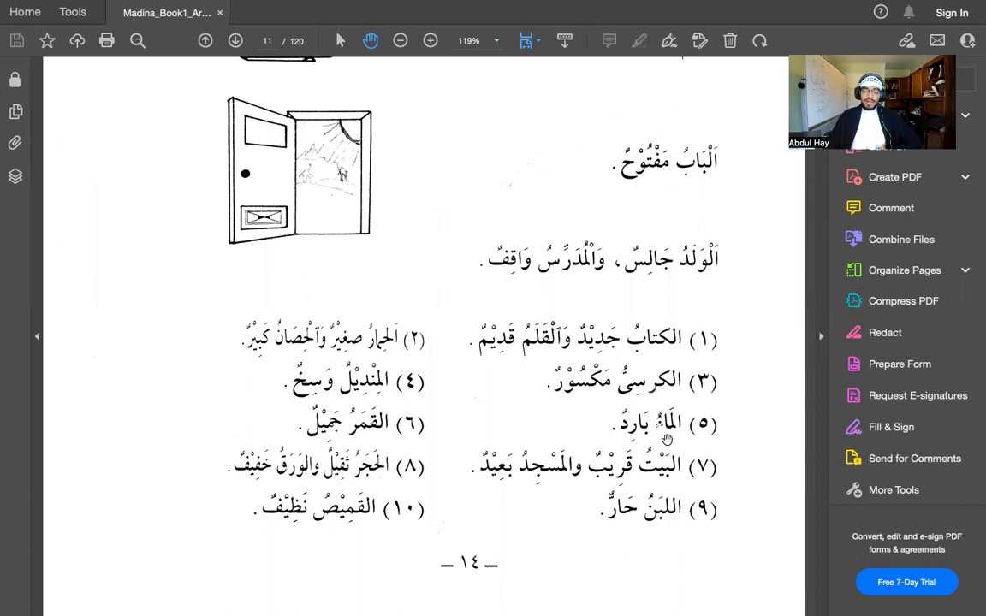
pyautogui.moveTo(637, 438)
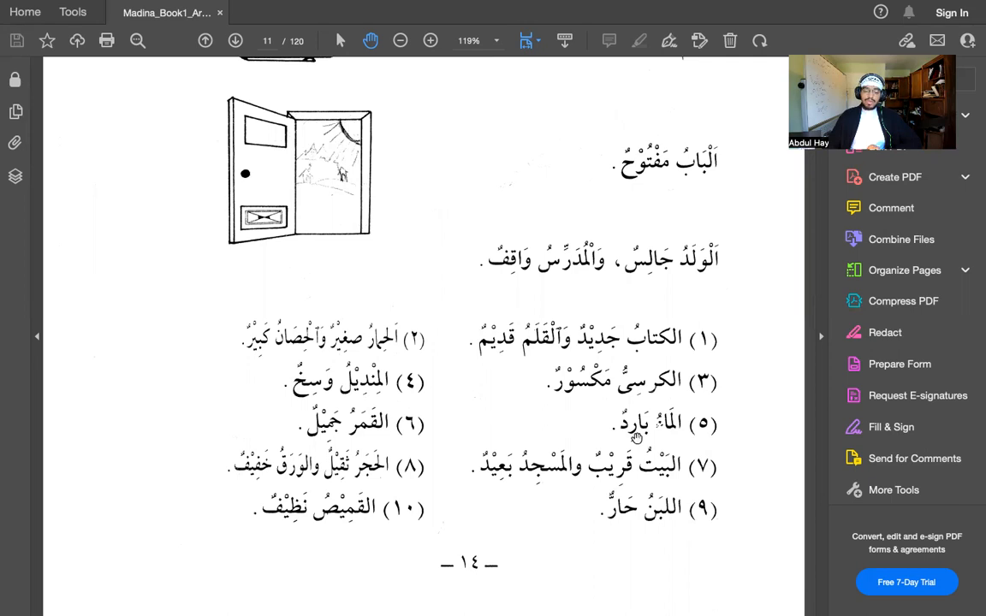
pyautogui.moveTo(650, 436)
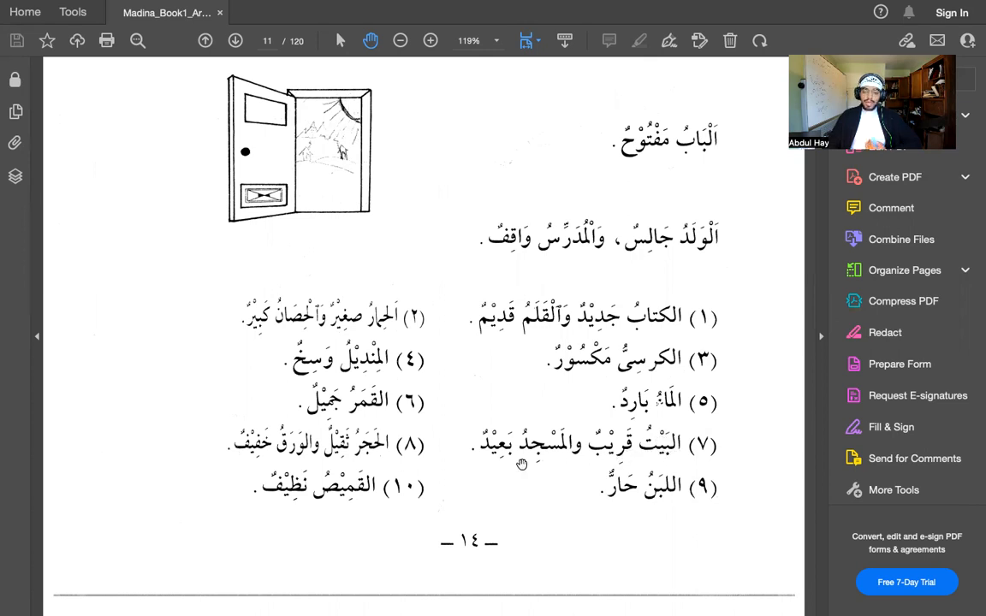
pyautogui.moveTo(564, 464)
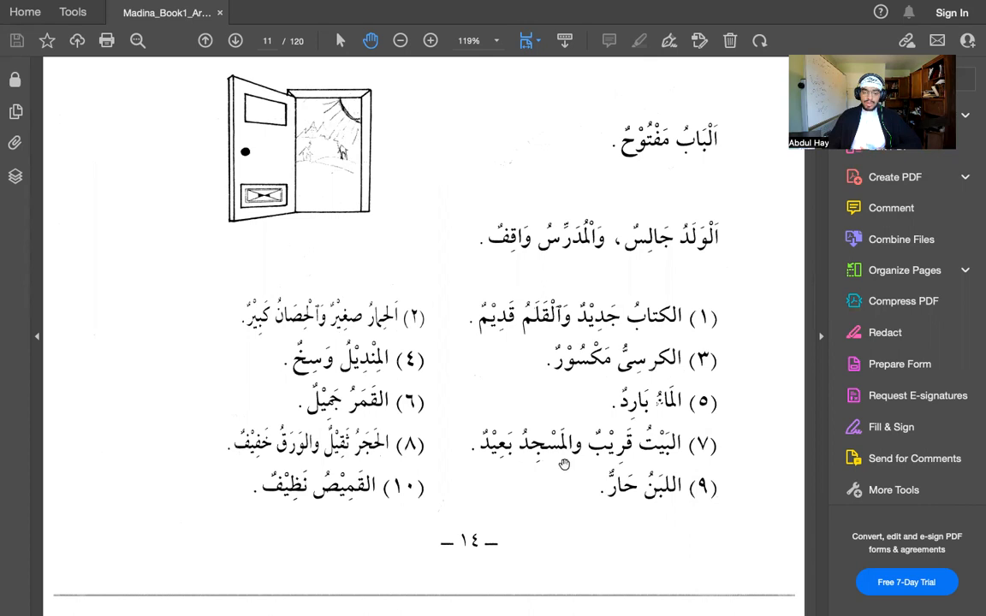
pyautogui.moveTo(629, 462)
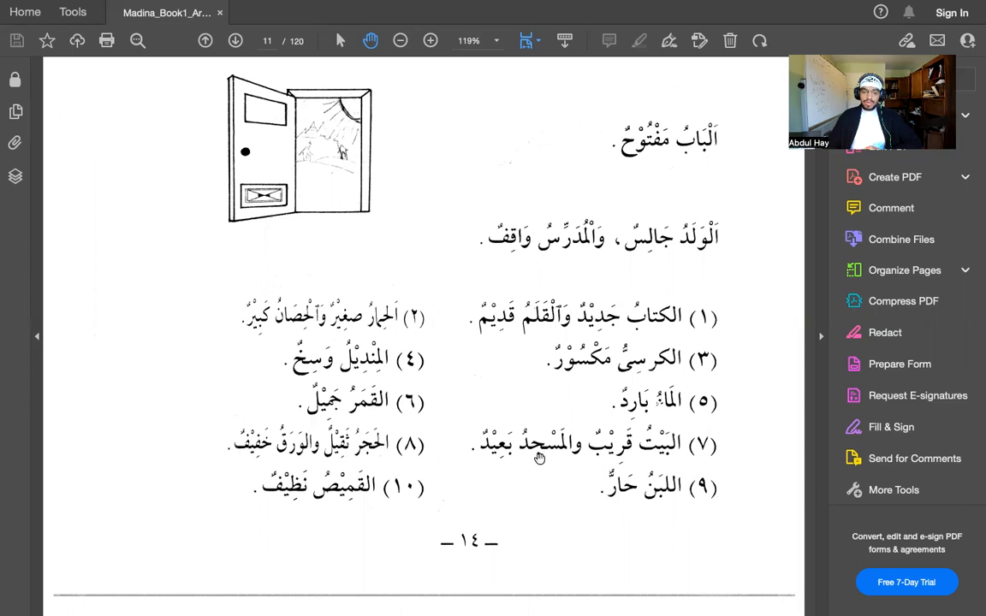
pyautogui.moveTo(527, 467)
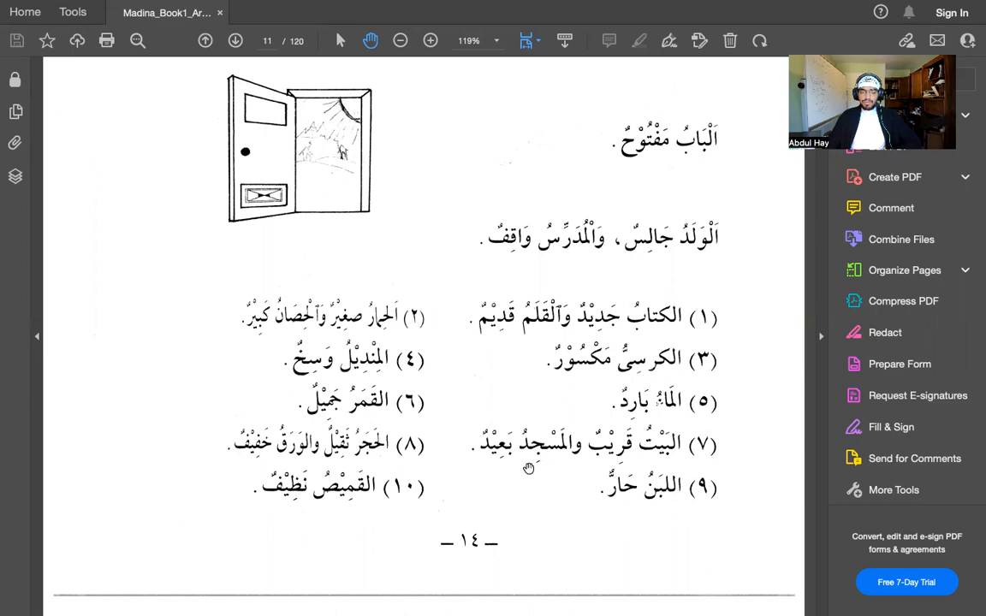
pyautogui.moveTo(640, 503)
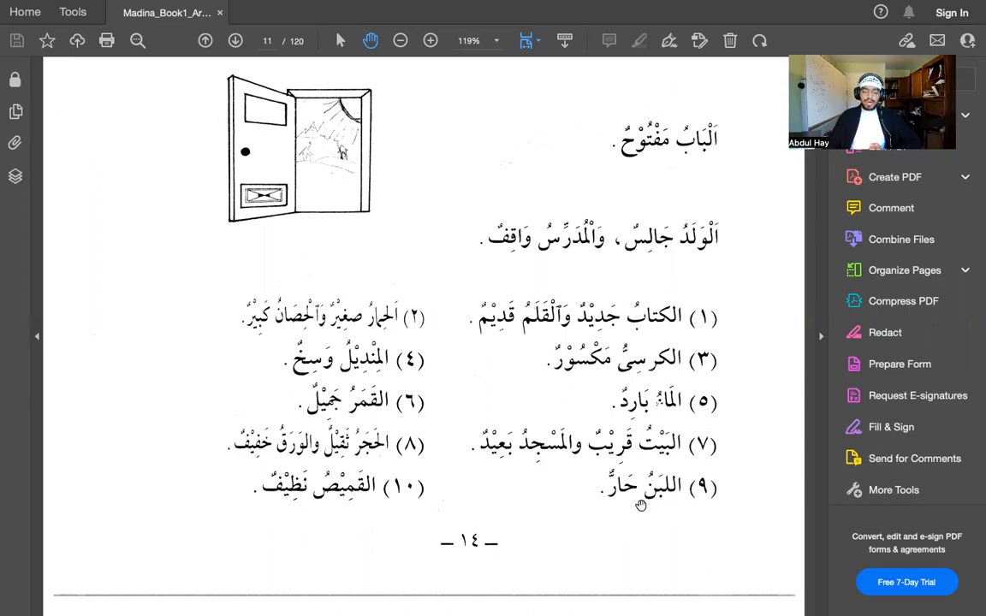
pyautogui.moveTo(667, 506)
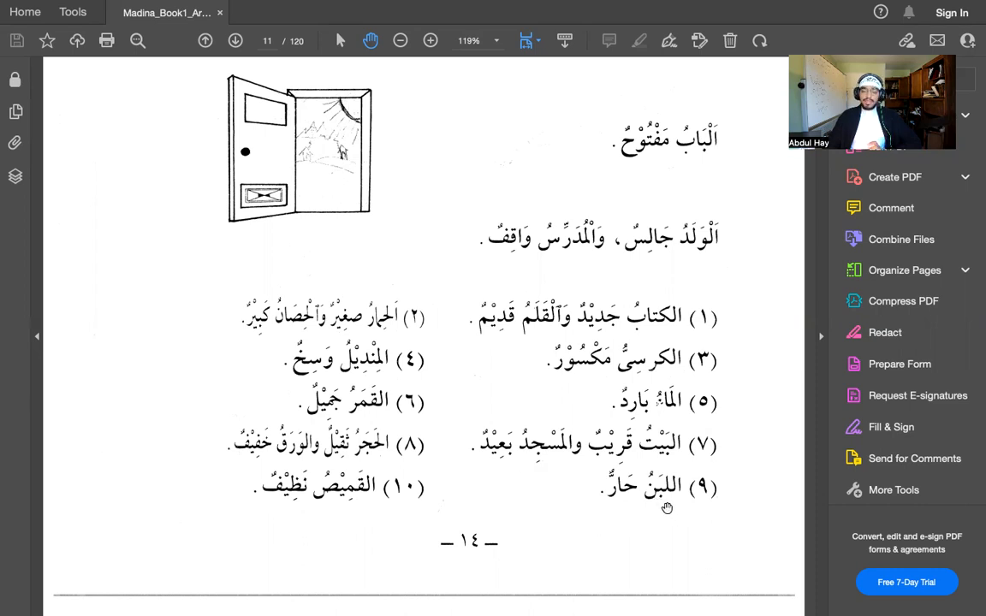
pyautogui.moveTo(637, 503)
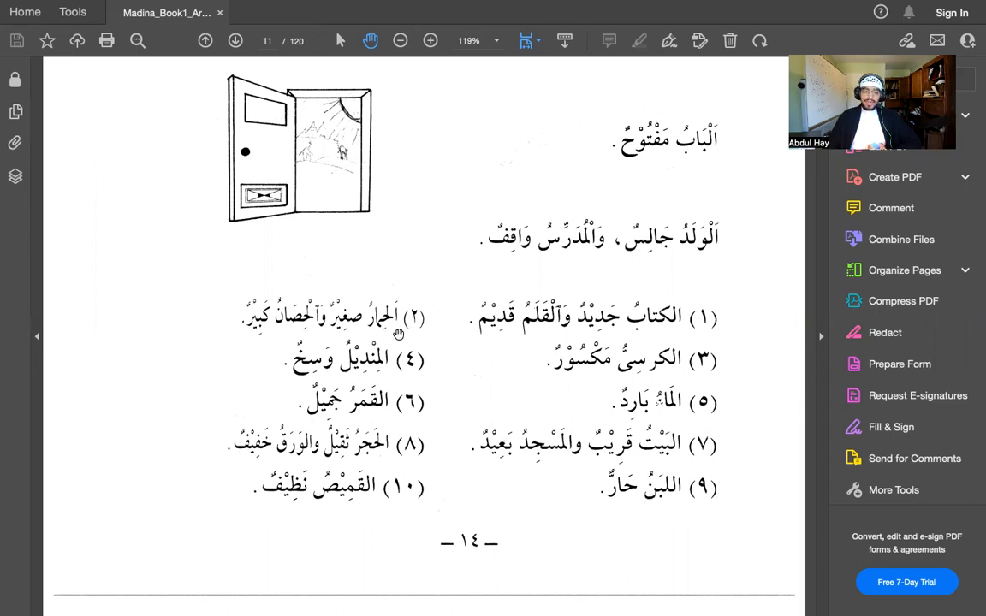
pyautogui.moveTo(301, 346)
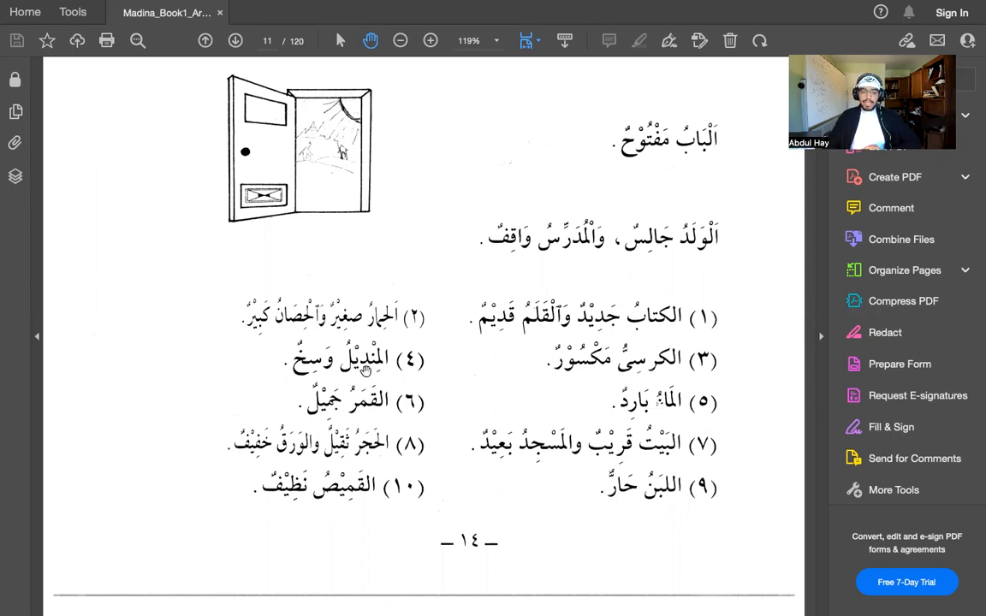
pyautogui.moveTo(392, 380)
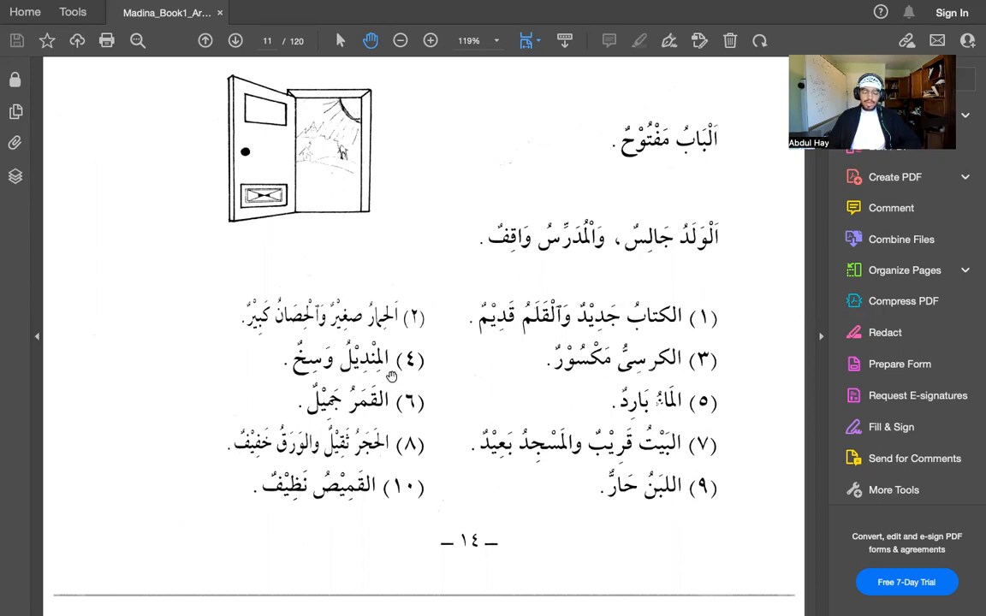
pyautogui.moveTo(325, 381)
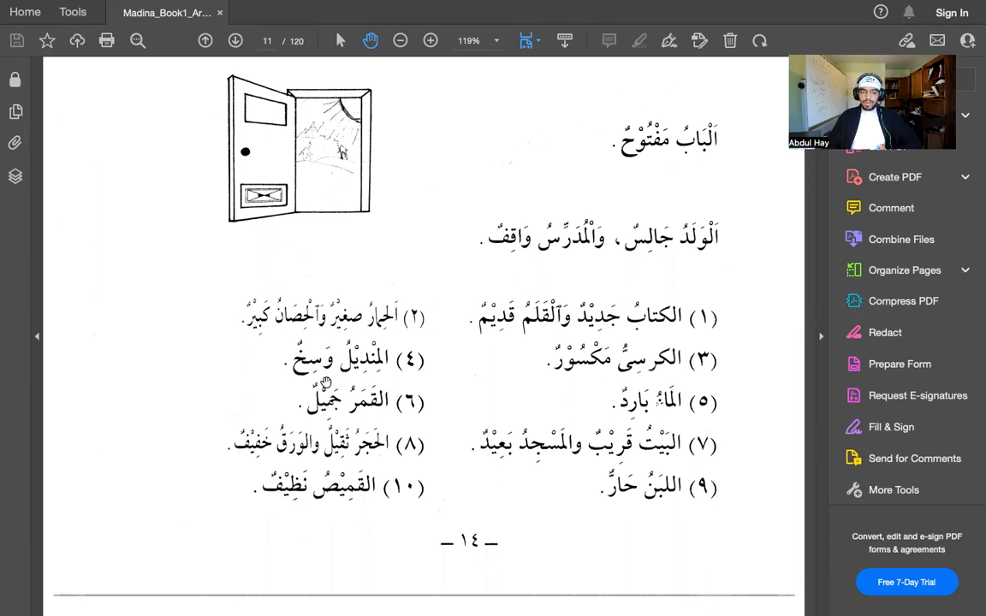
pyautogui.moveTo(356, 417)
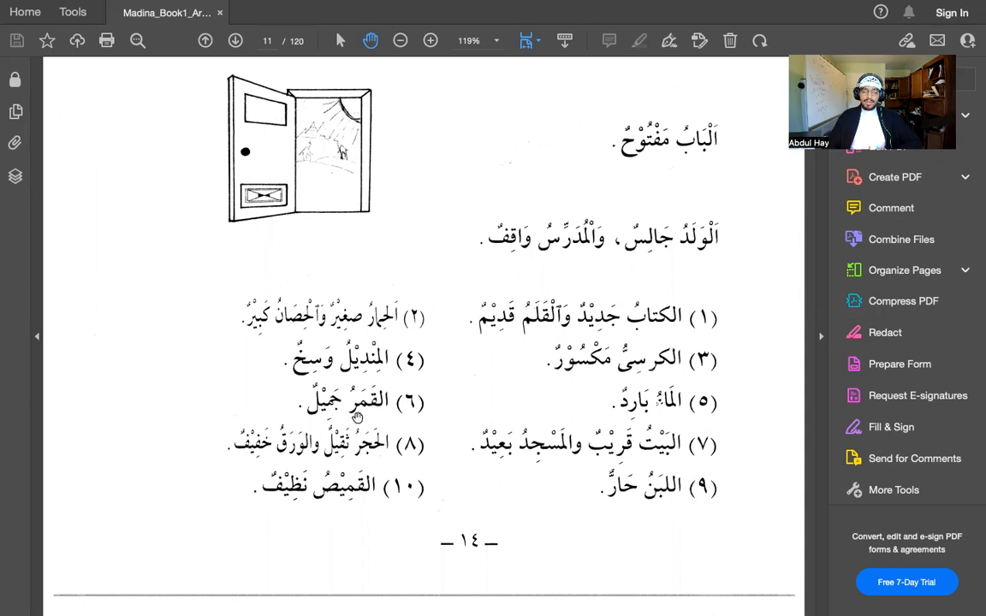
pyautogui.moveTo(370, 418)
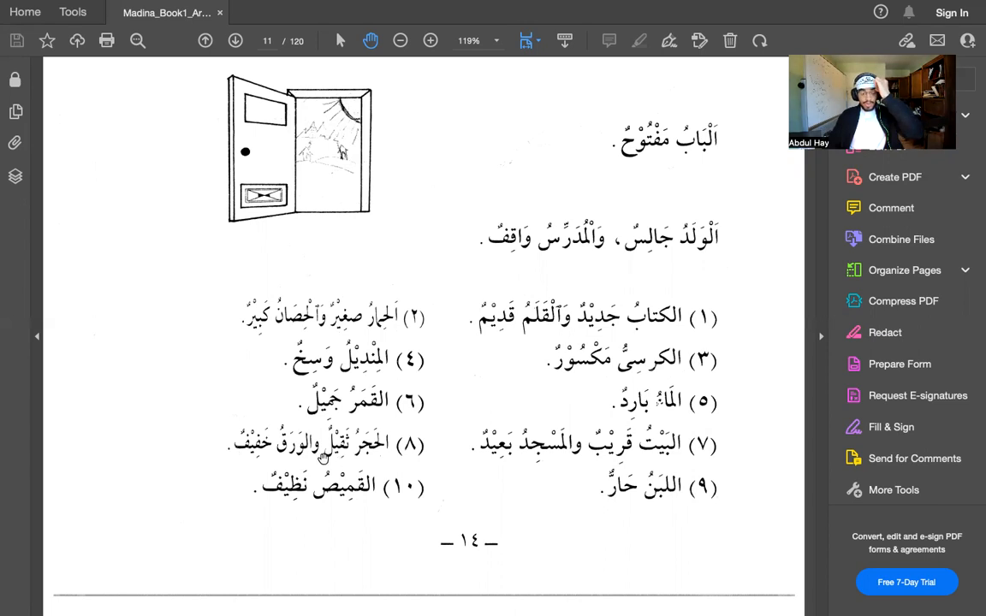
pyautogui.moveTo(275, 460)
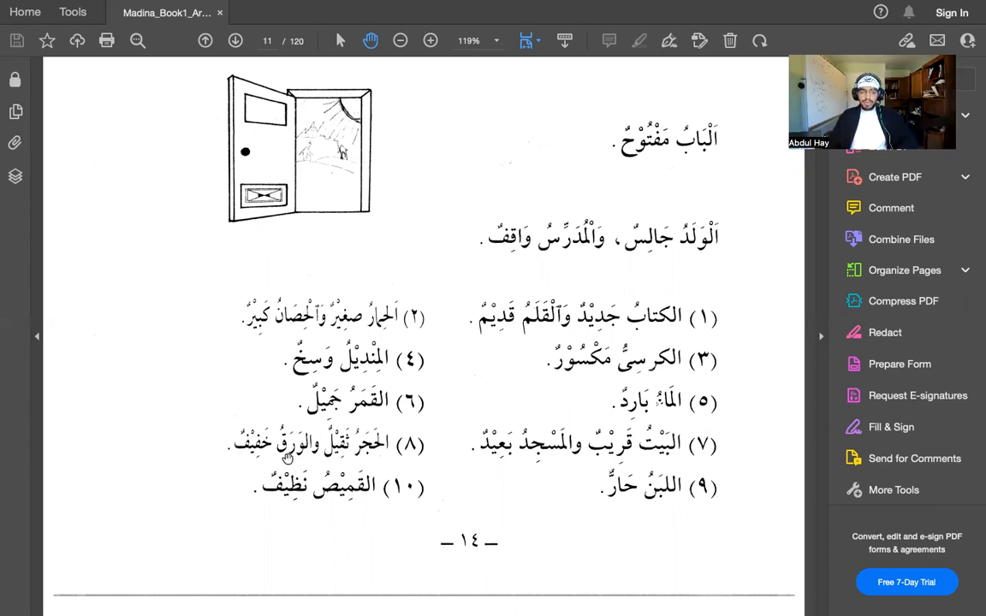
pyautogui.moveTo(269, 462)
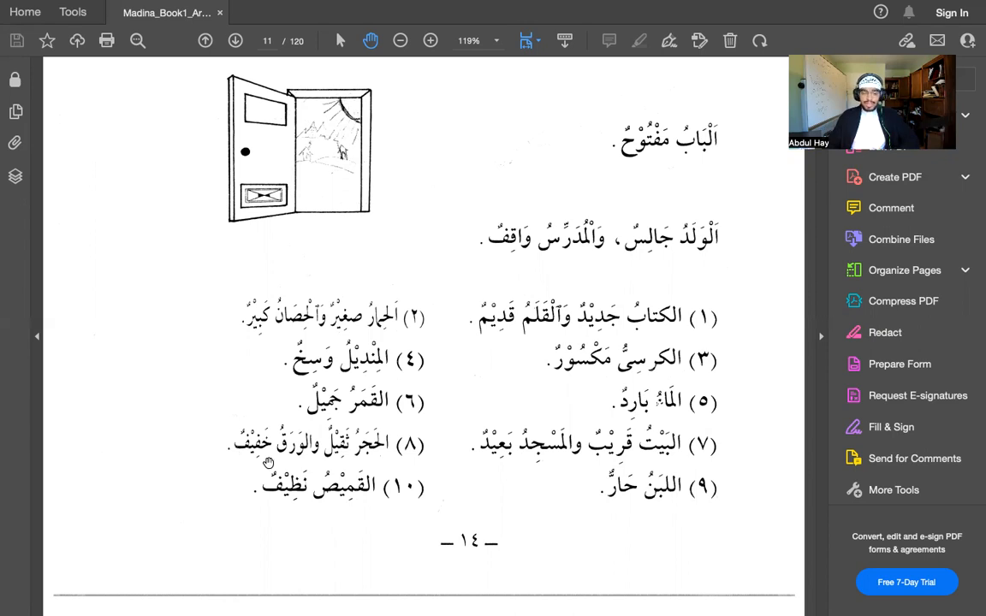
pyautogui.moveTo(294, 469)
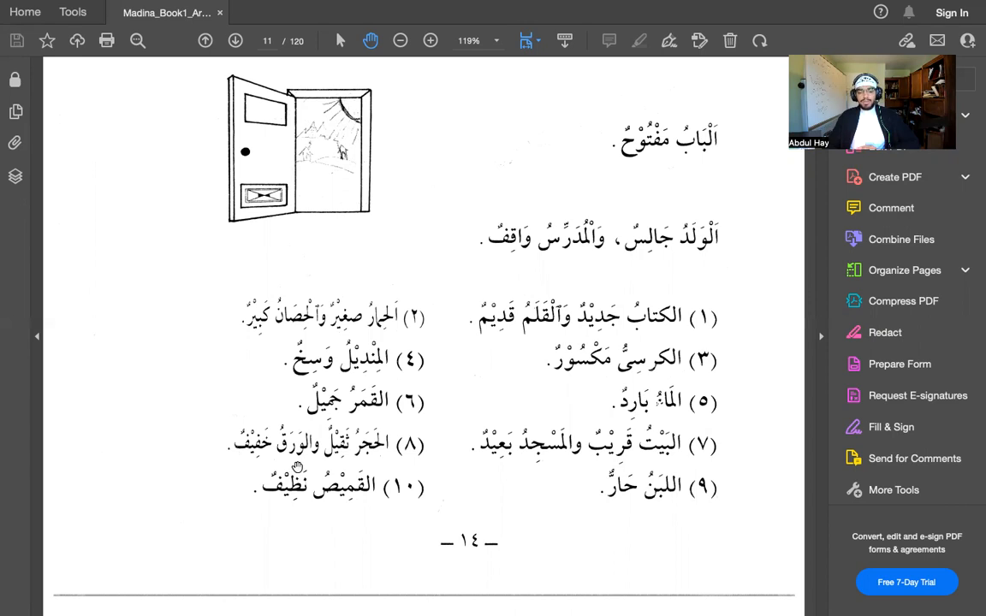
pyautogui.scroll(-3)
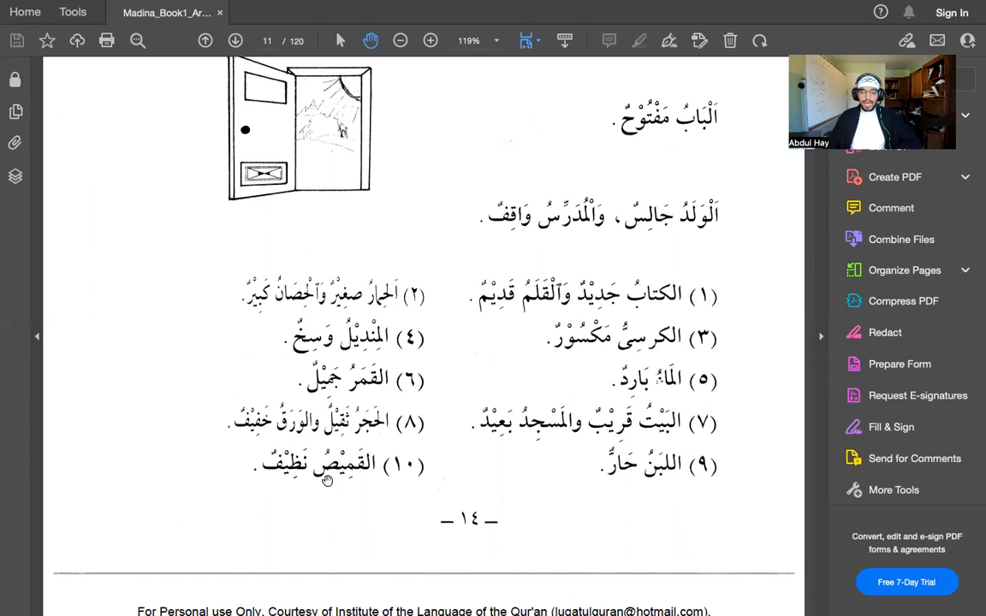
pyautogui.moveTo(302, 484)
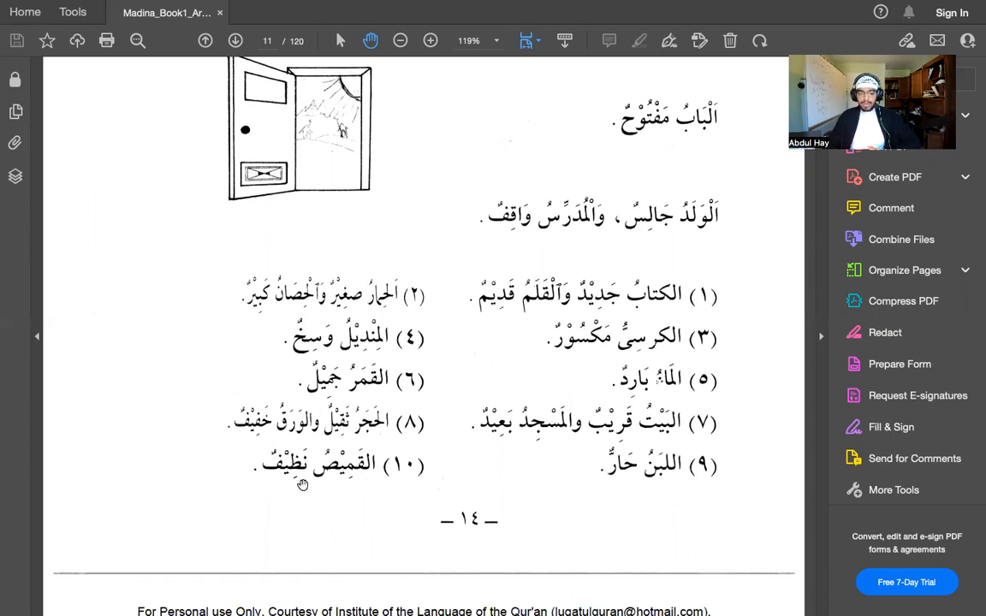
pyautogui.moveTo(342, 482)
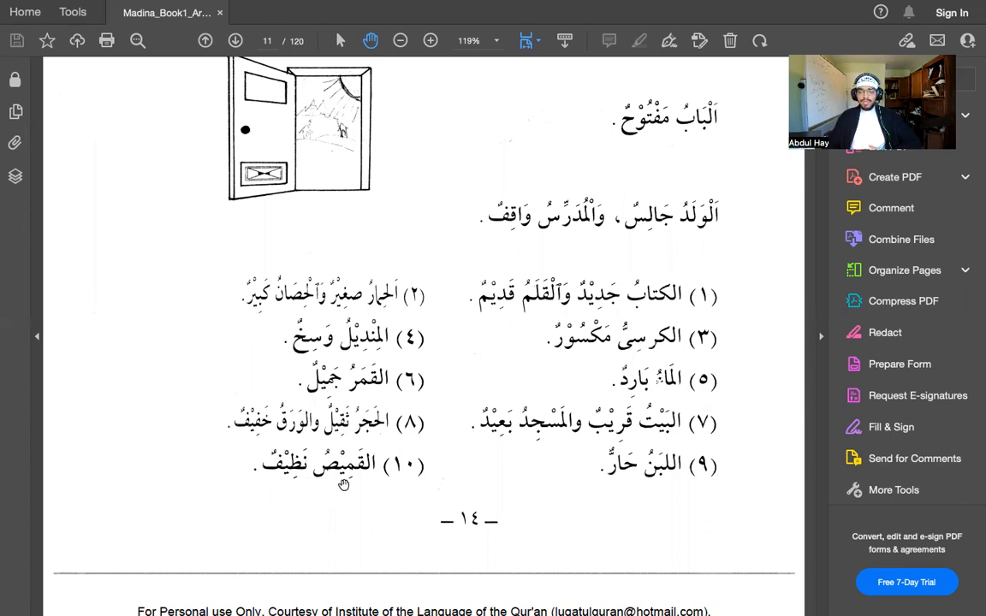
pyautogui.moveTo(291, 479)
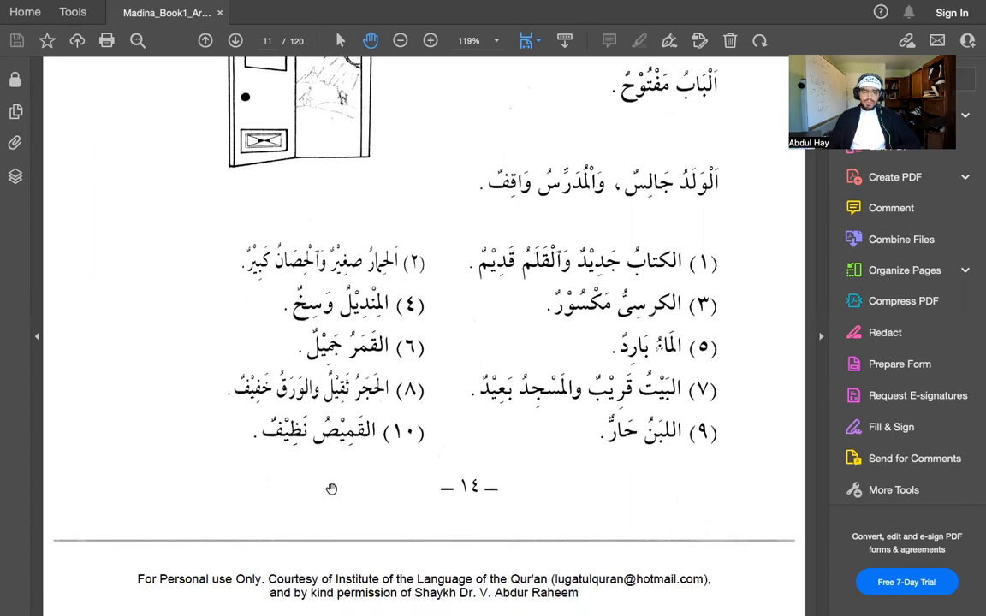
pyautogui.moveTo(361, 456)
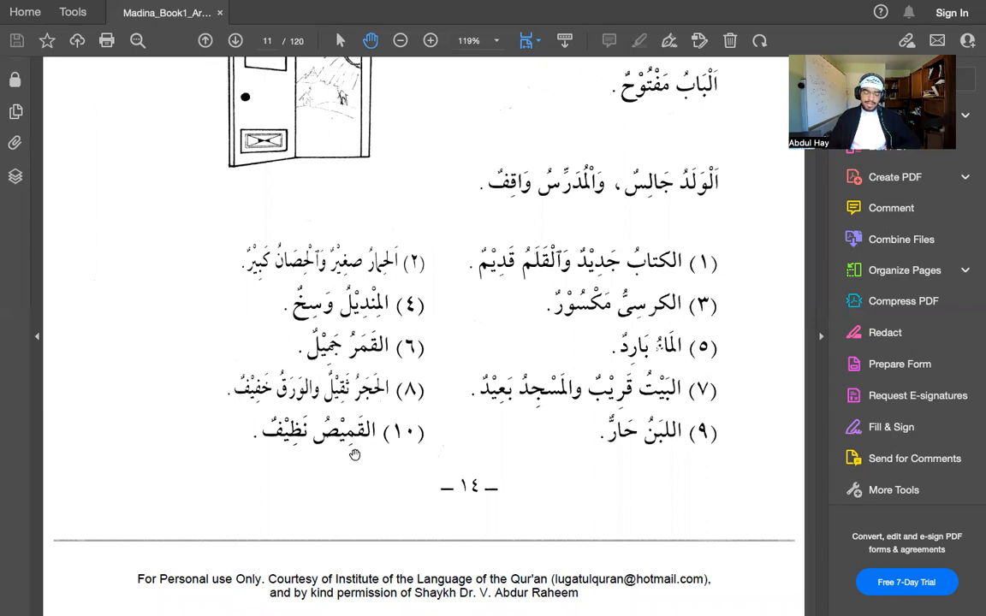
pyautogui.moveTo(356, 458)
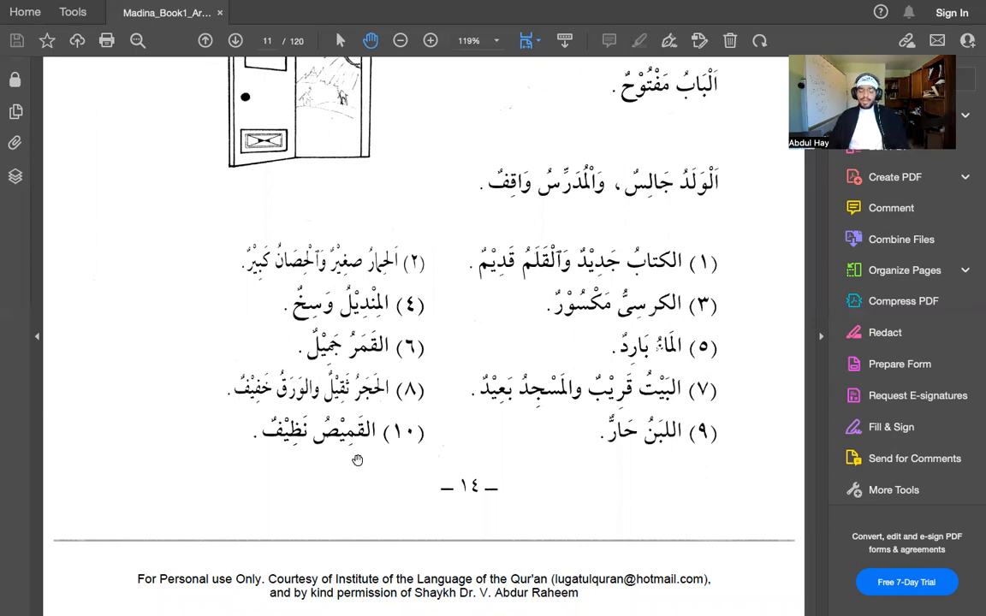
pyautogui.scroll(-3)
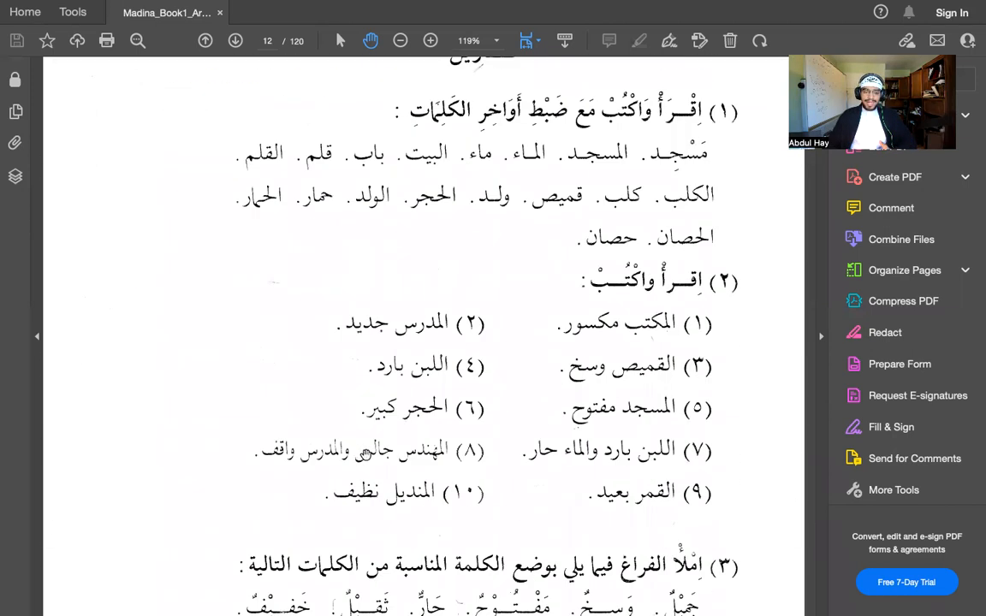
pyautogui.scroll(-3)
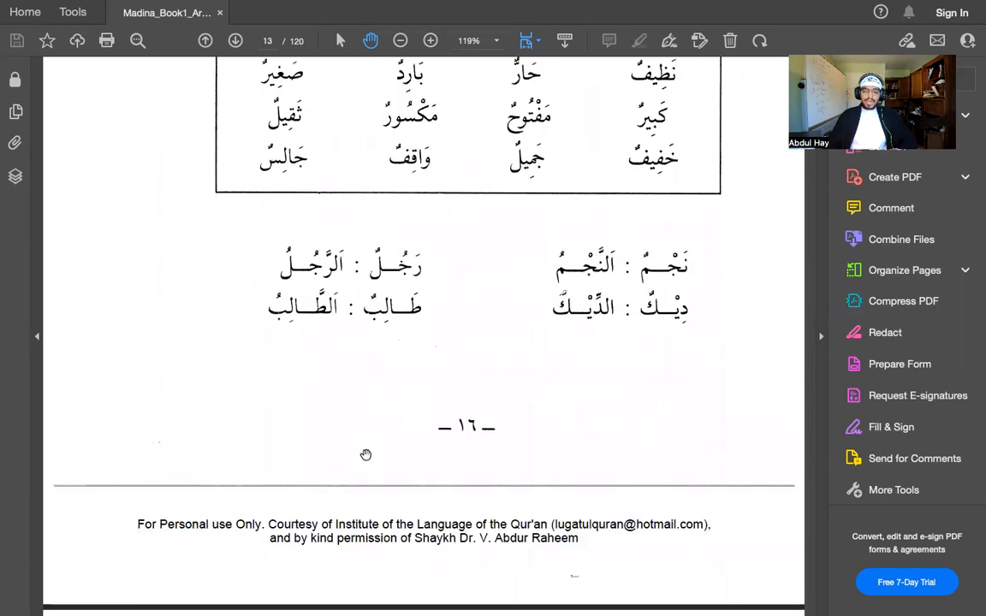
pyautogui.scroll(-3)
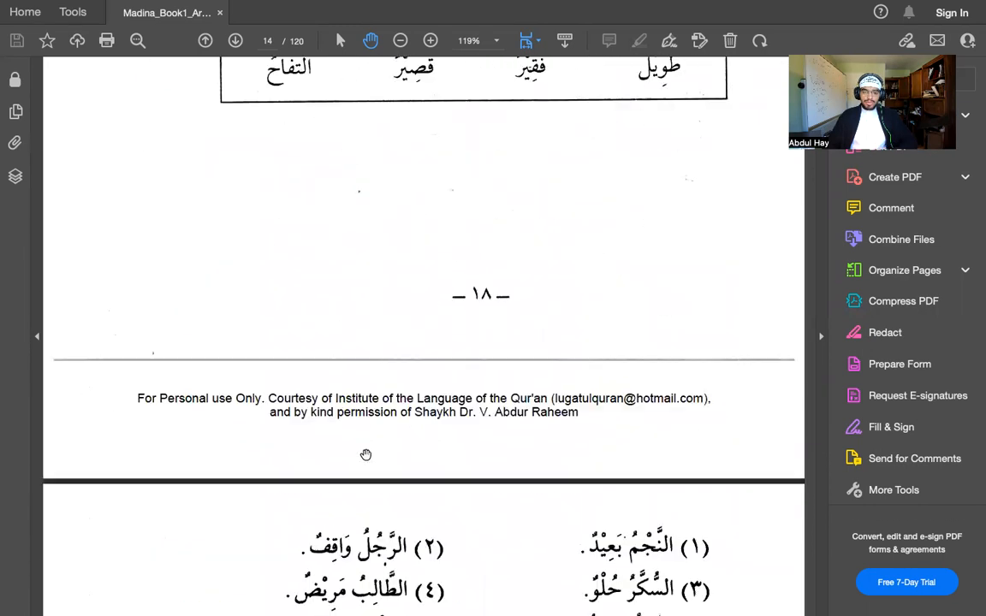